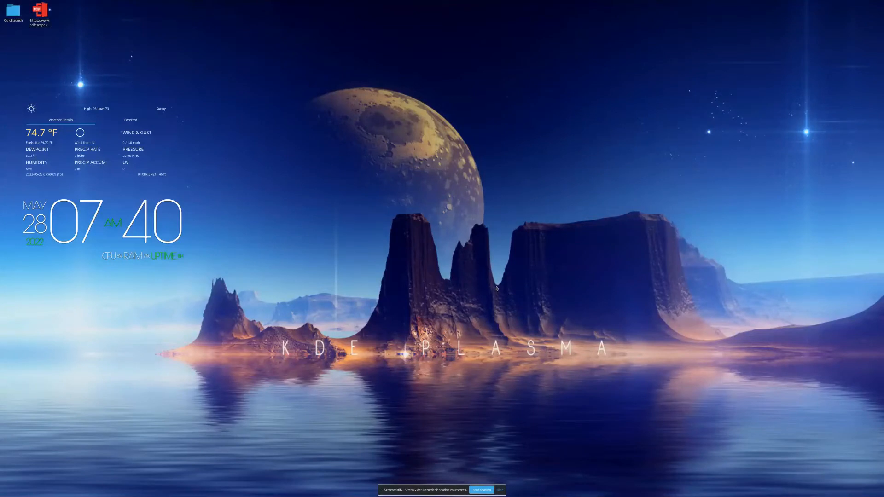
mouse_move(486, 261)
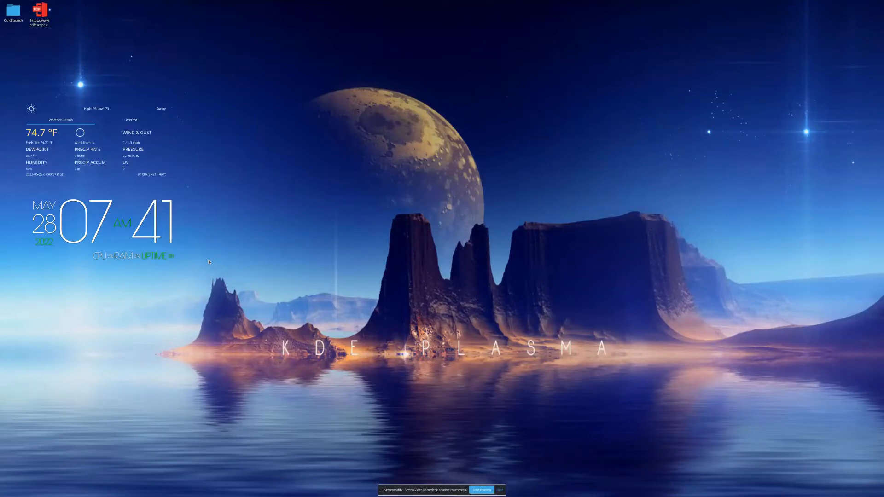
mouse_move(346, 244)
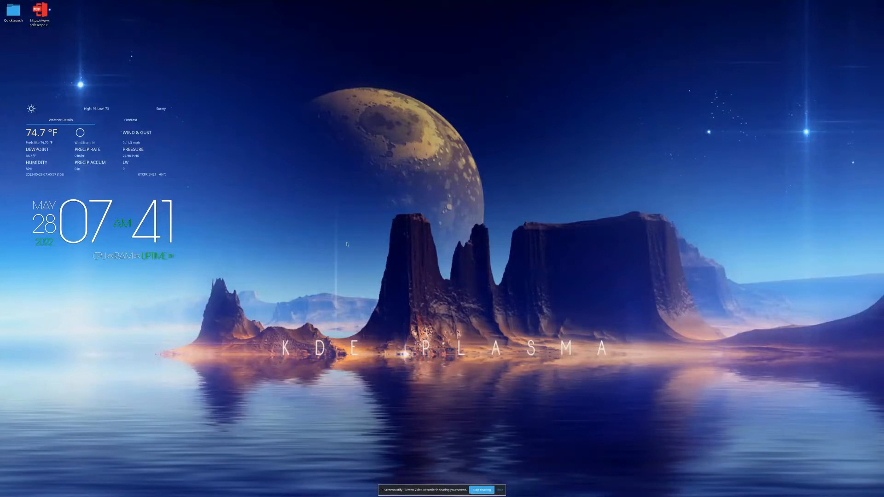
mouse_move(404, 198)
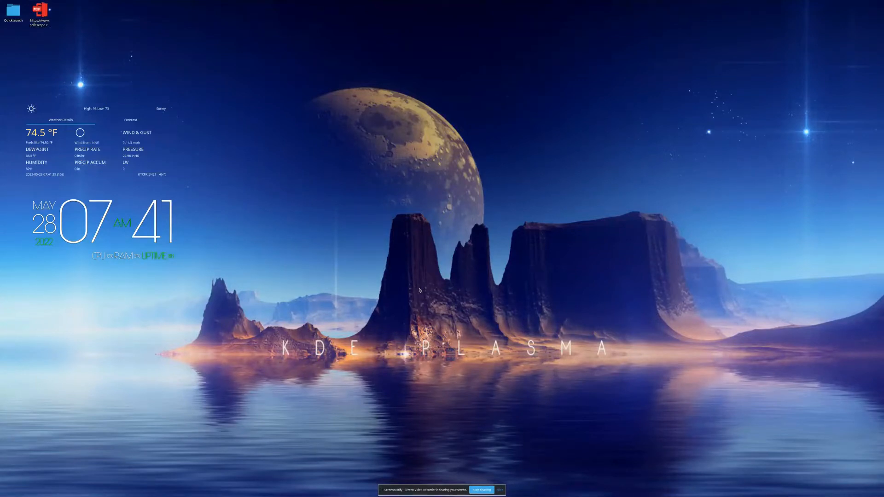
Open the desktop right-click menu offering wallpaper, widgets, panels and edit mode
right_click(419, 290)
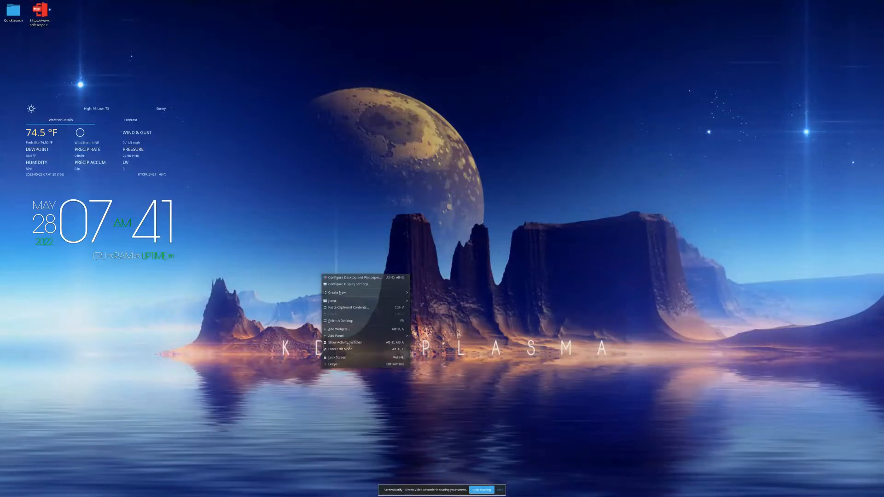
mouse_move(311, 234)
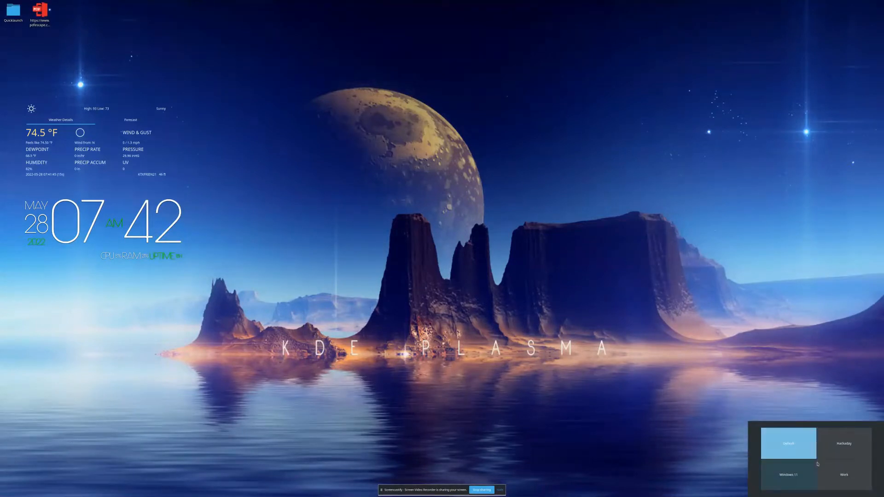
mouse_move(788, 444)
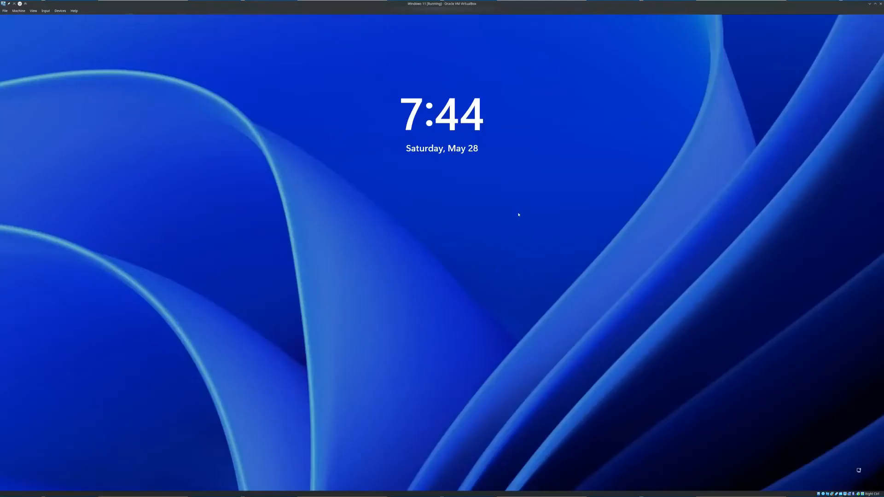
mouse_move(486, 301)
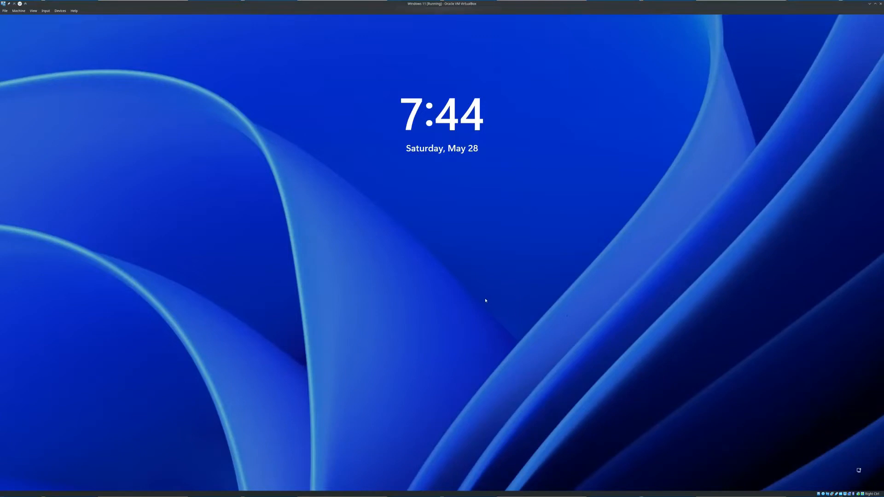
mouse_move(452, 233)
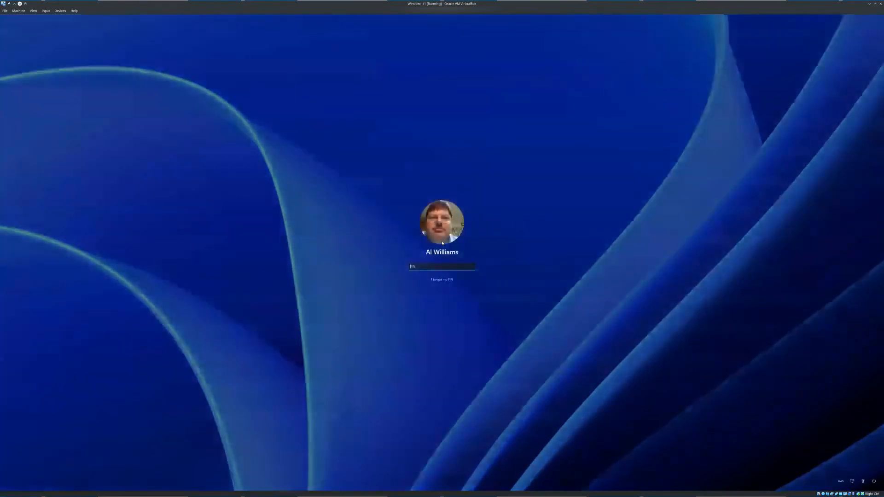
Submit the PIN to sign in to the Windows 11 guest desktop
key("Enter")
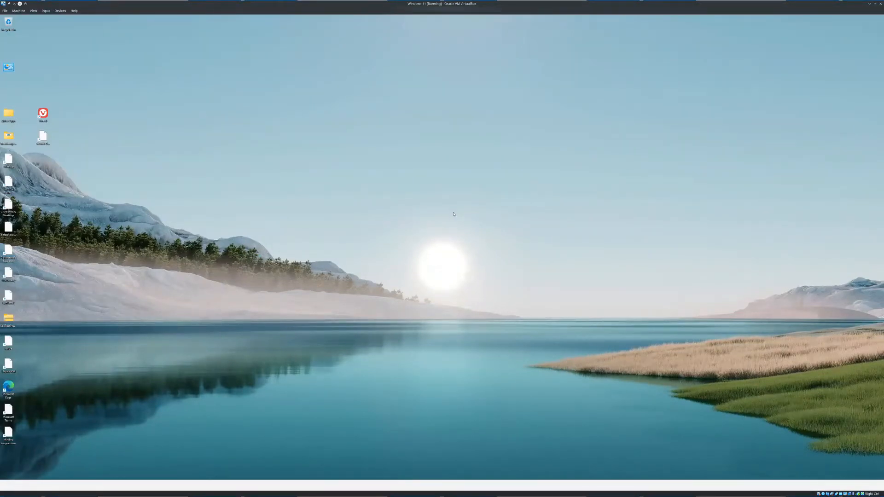
mouse_move(341, 139)
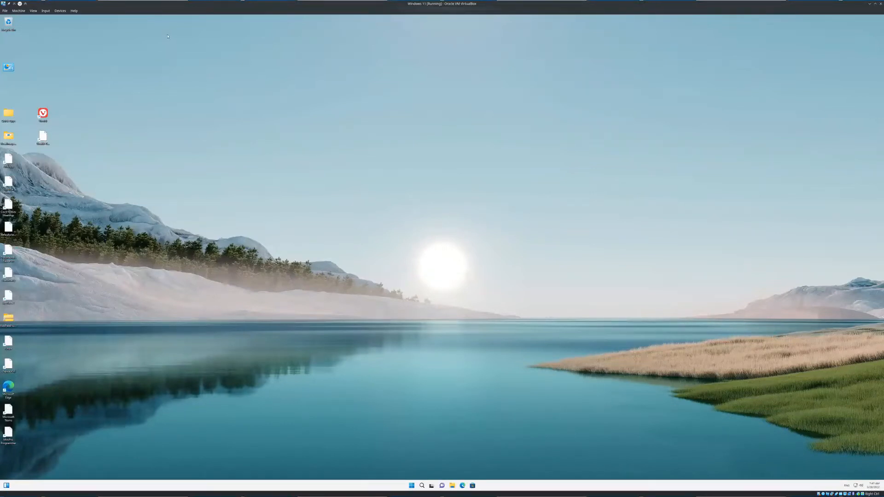
mouse_move(397, 410)
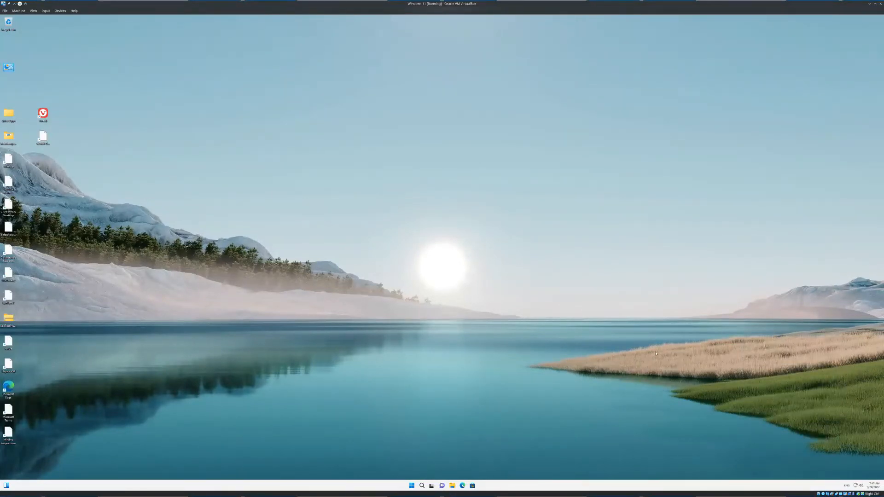
left_click(412, 486)
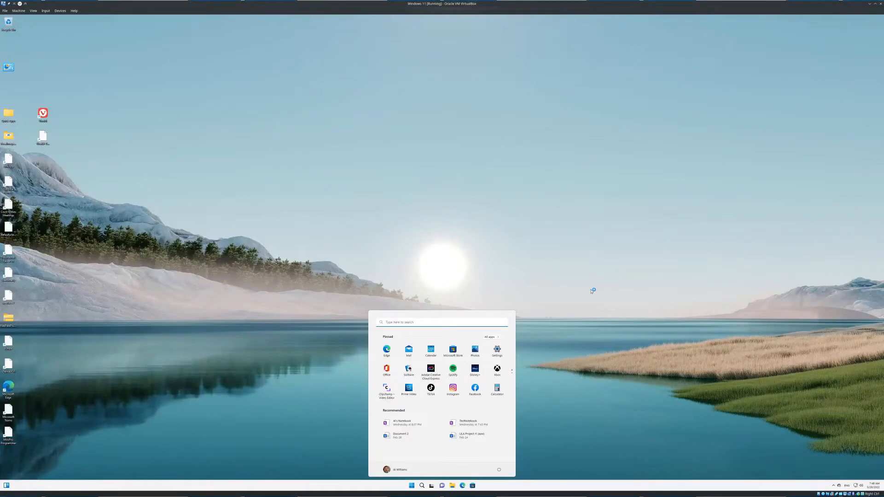
mouse_move(597, 314)
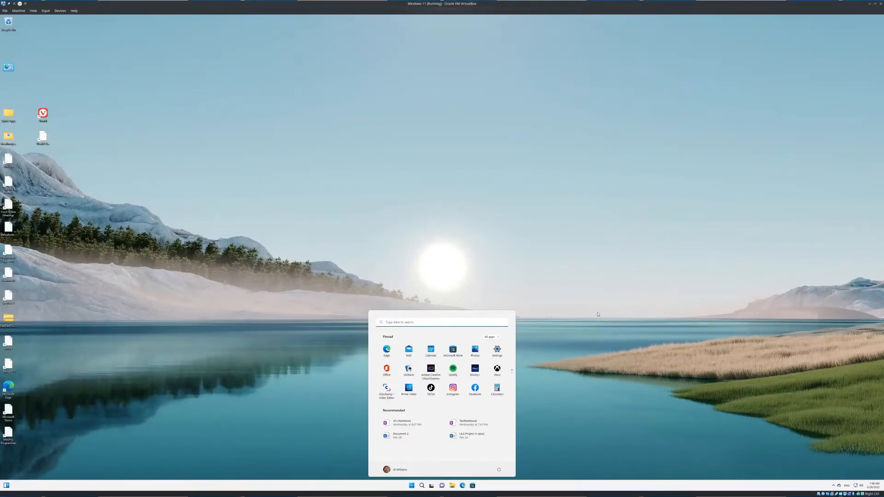
left_click(589, 312)
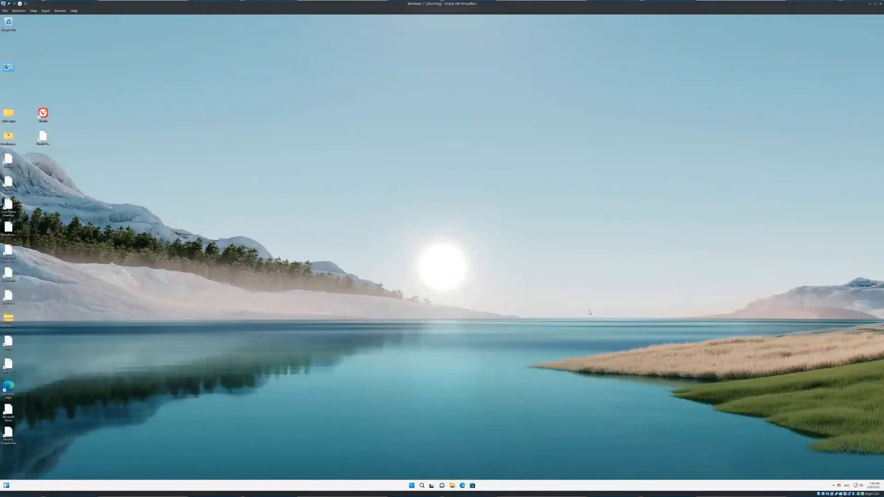
mouse_move(644, 371)
type("virtua")
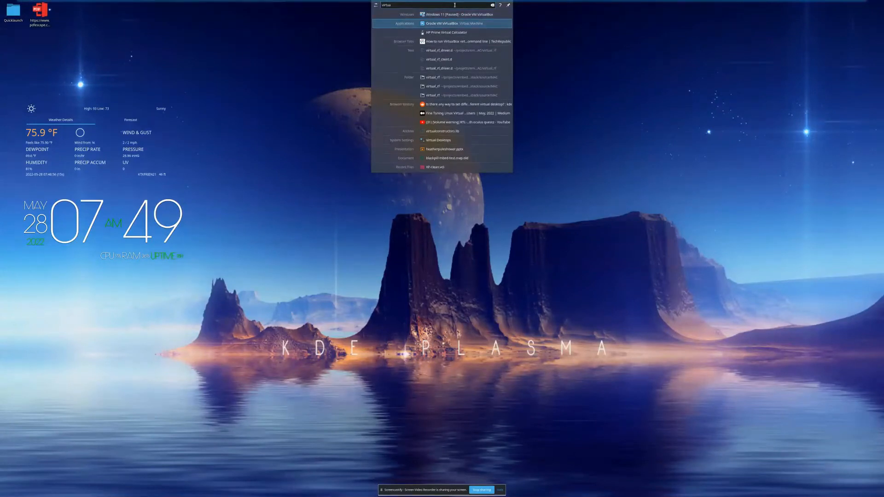
Launch VirtualBox Manager and select the Windows 11 VM to see its details
left_click(445, 23)
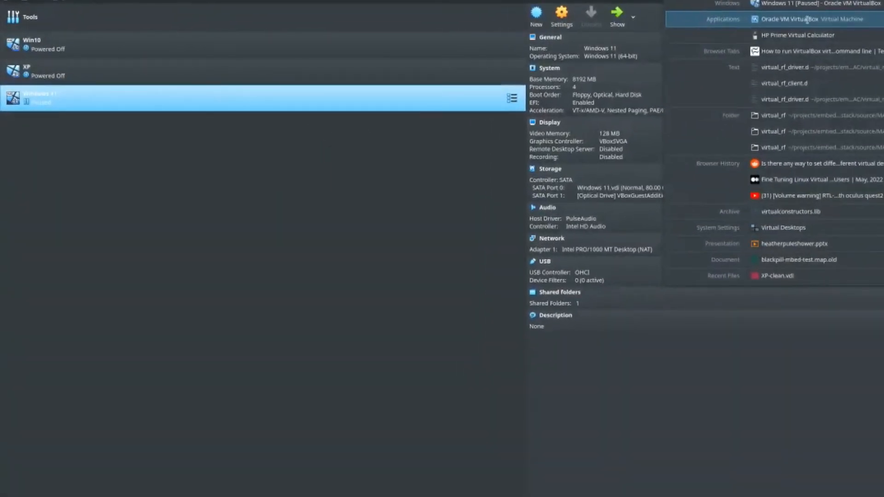
mouse_move(871, 405)
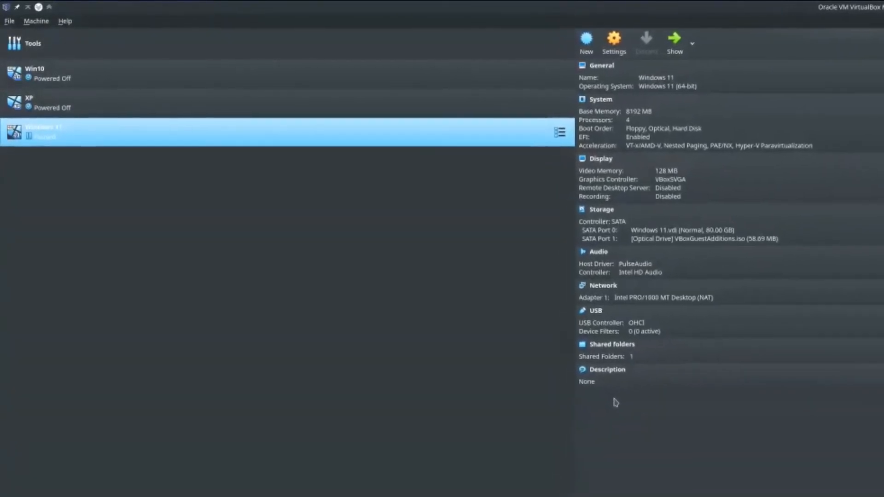
left_click(613, 43)
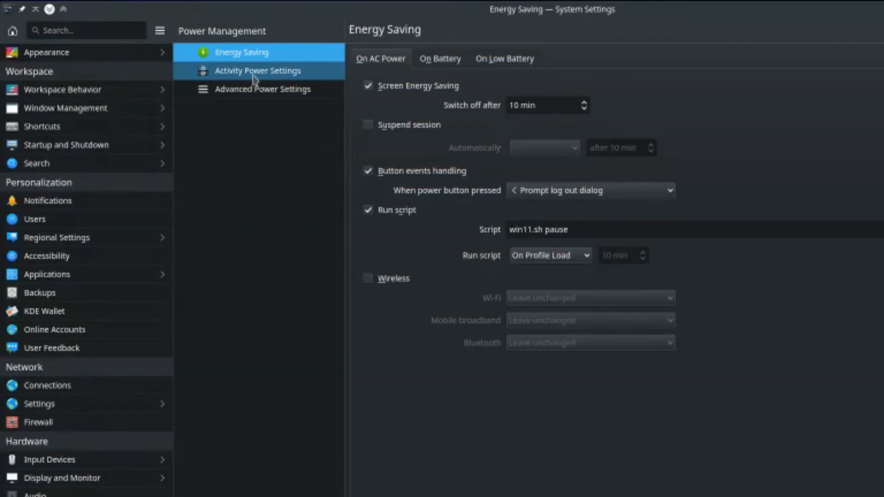
Open Activity Power Settings and check the Default and Windows 11 activity tabs
left_click(257, 71)
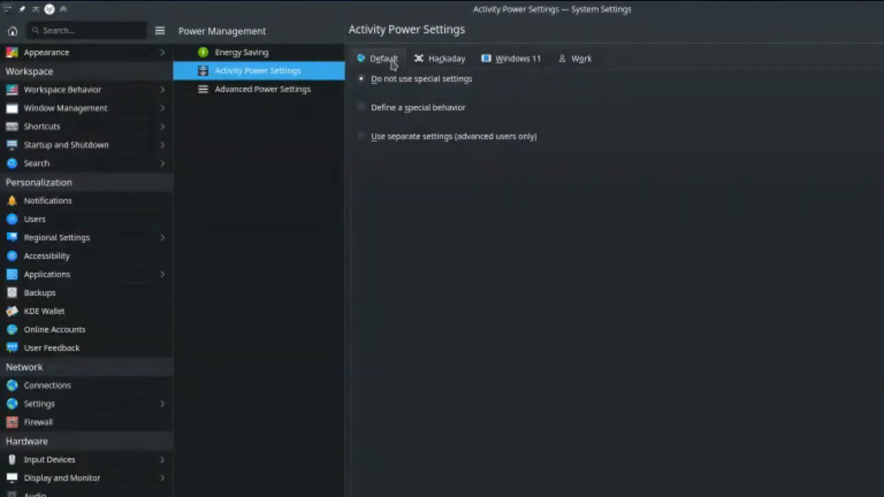
mouse_move(392, 87)
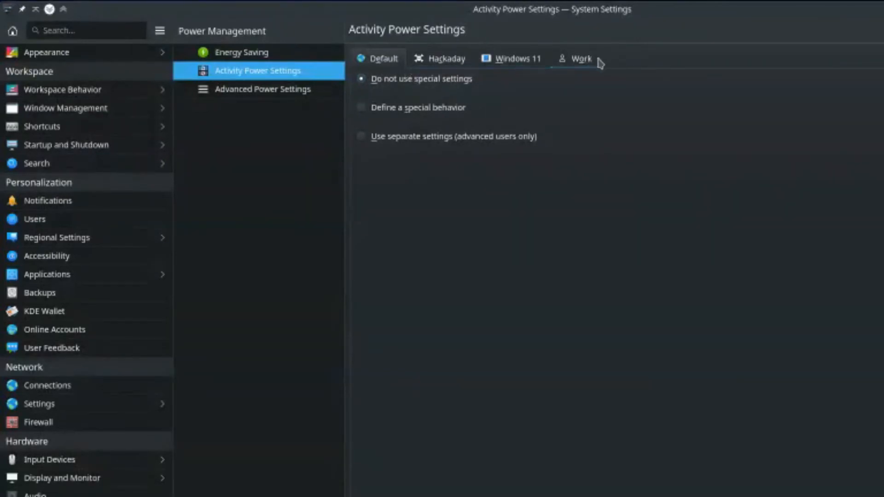
left_click(516, 58)
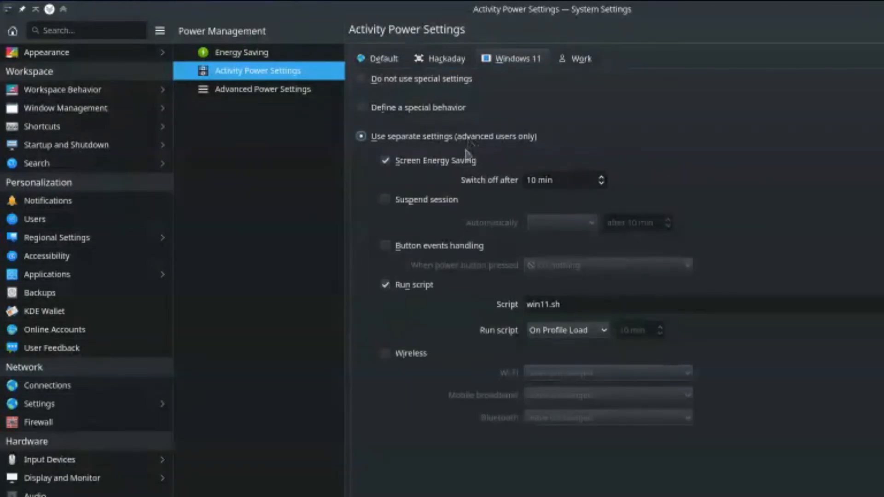
mouse_move(555, 344)
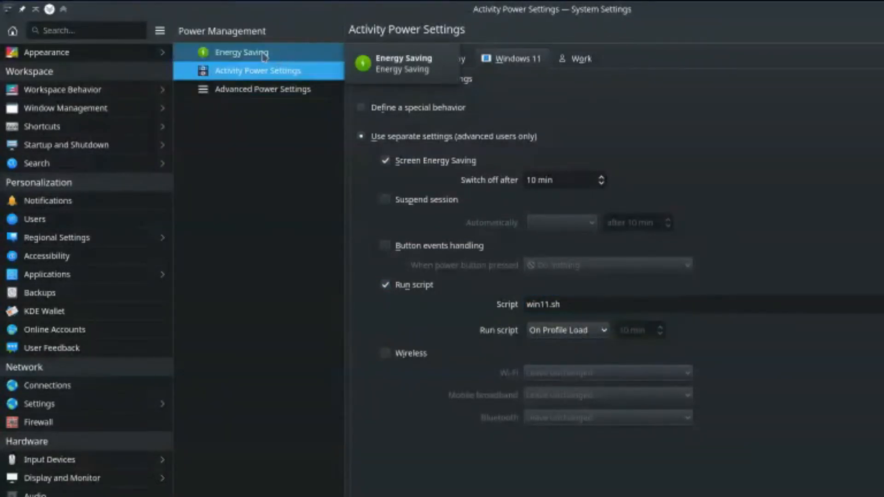
Return from the Windows 11 activity settings to the general Energy Saving page
left_click(241, 52)
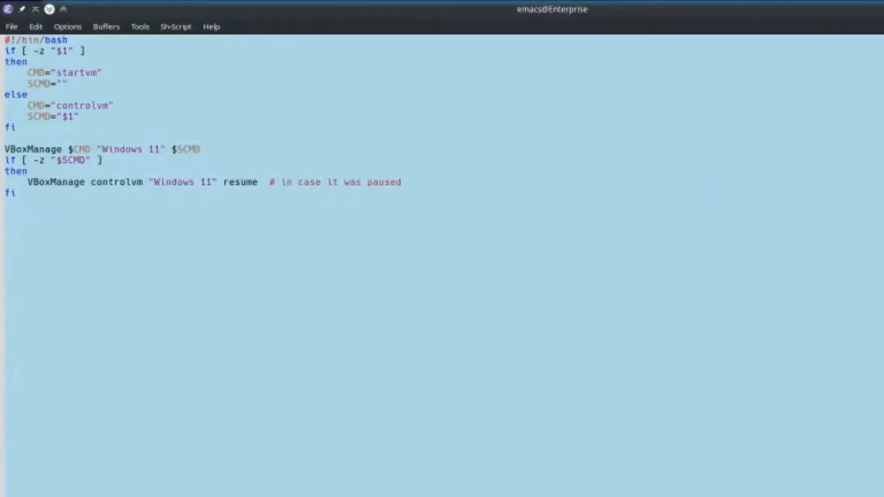
mouse_move(317, 74)
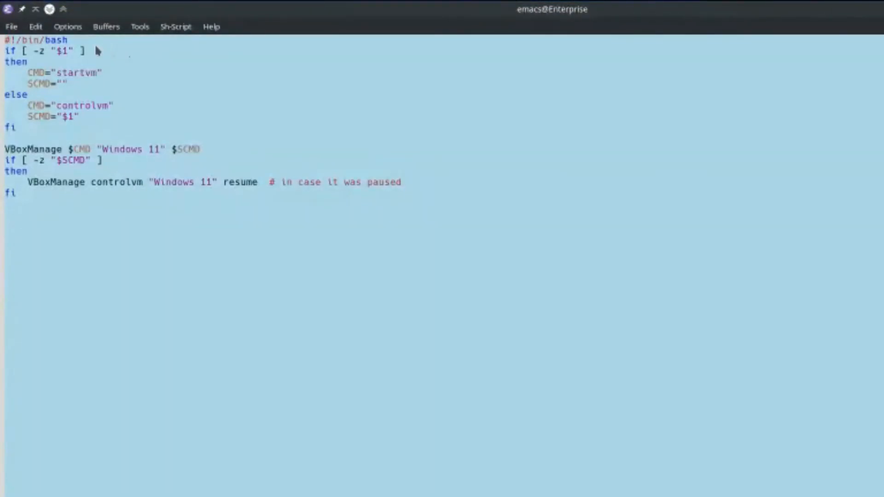
mouse_move(70, 66)
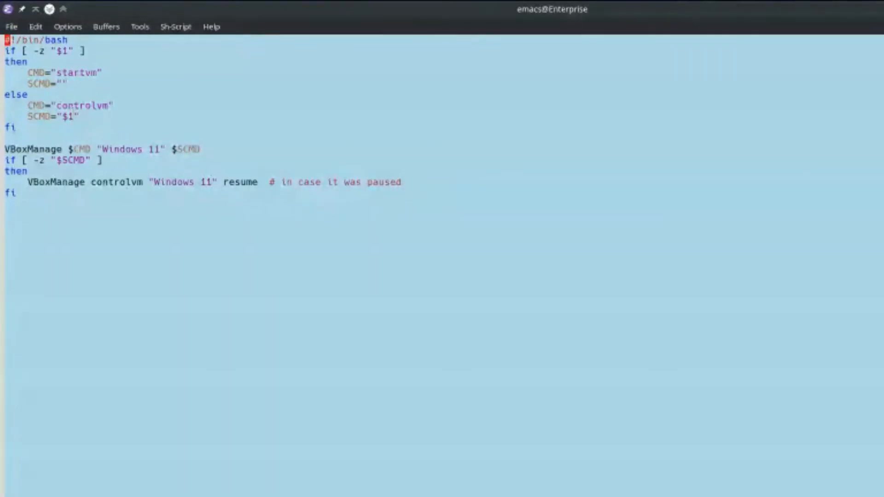
mouse_move(171, 135)
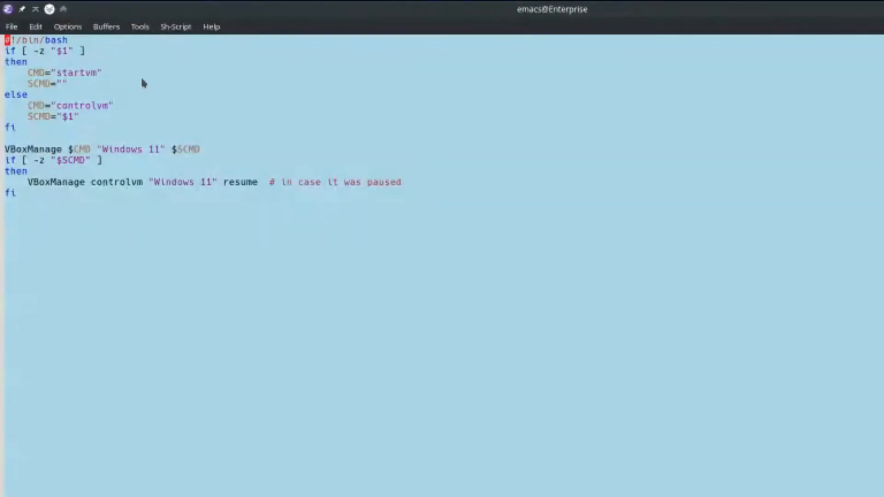
mouse_move(91, 58)
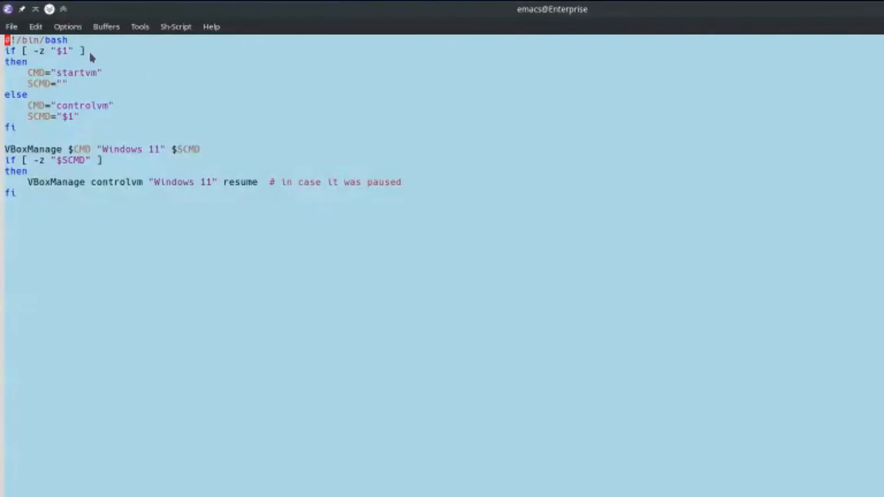
mouse_move(72, 90)
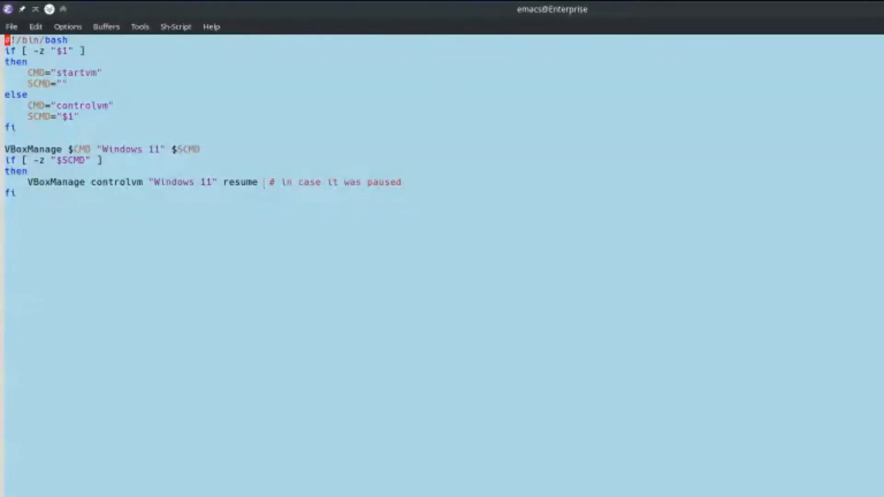
mouse_move(252, 195)
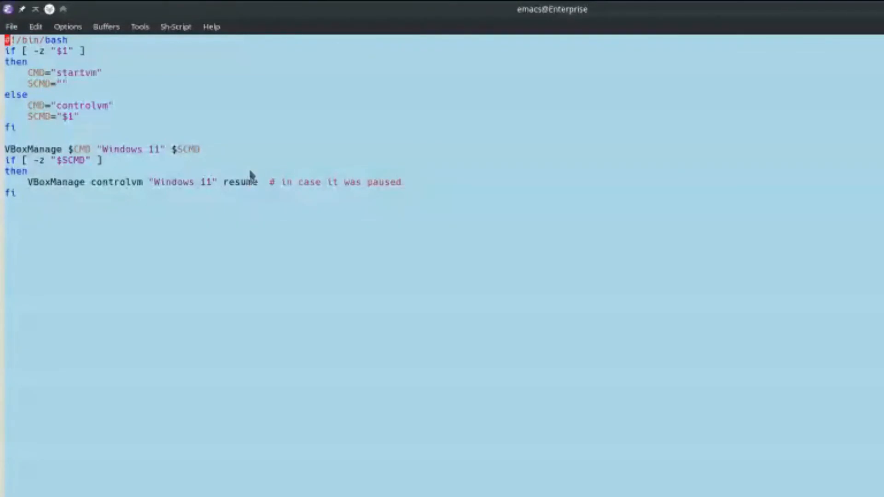
mouse_move(112, 68)
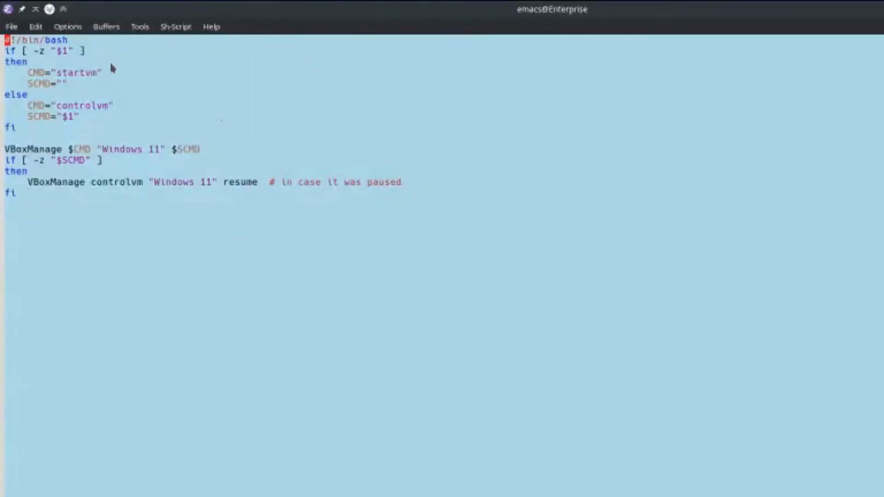
mouse_move(119, 73)
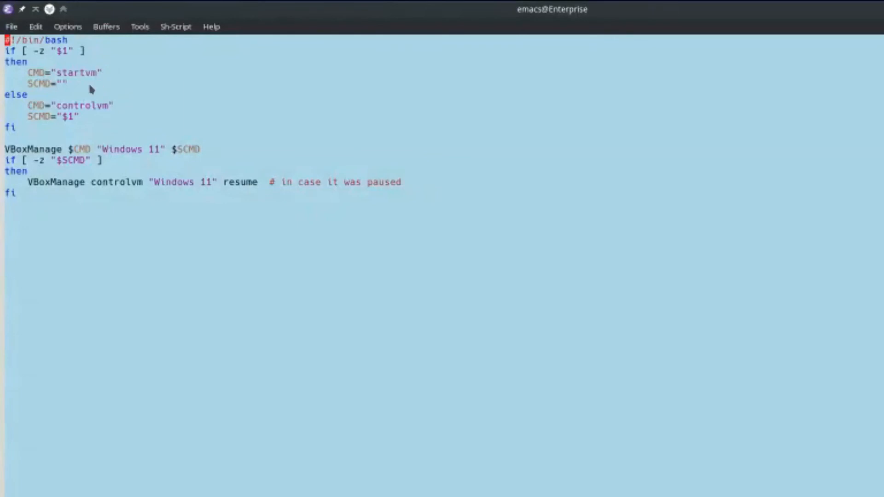
mouse_move(209, 157)
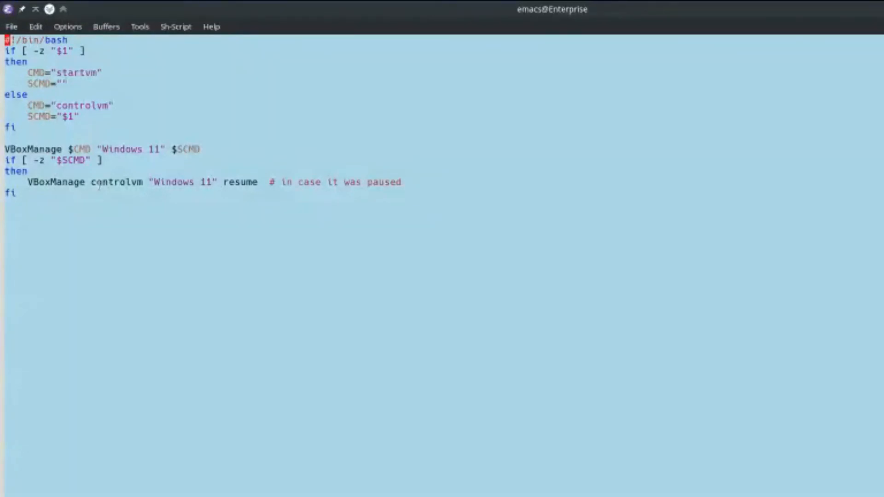
mouse_move(130, 194)
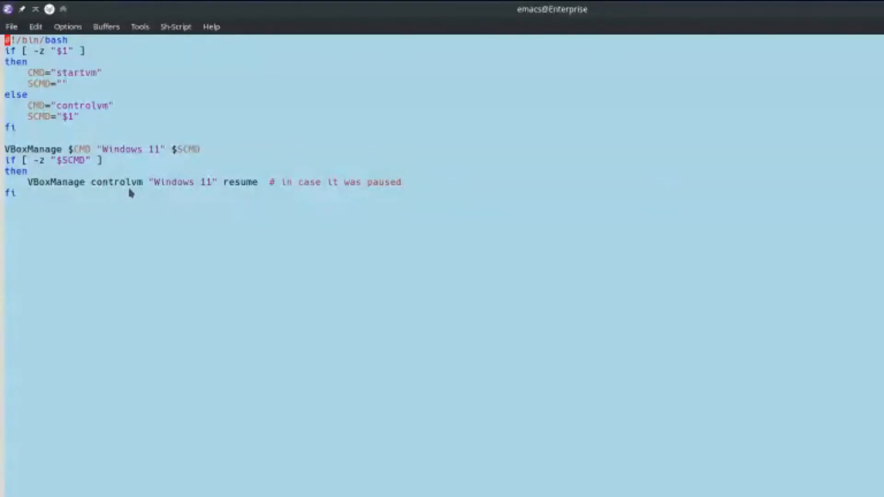